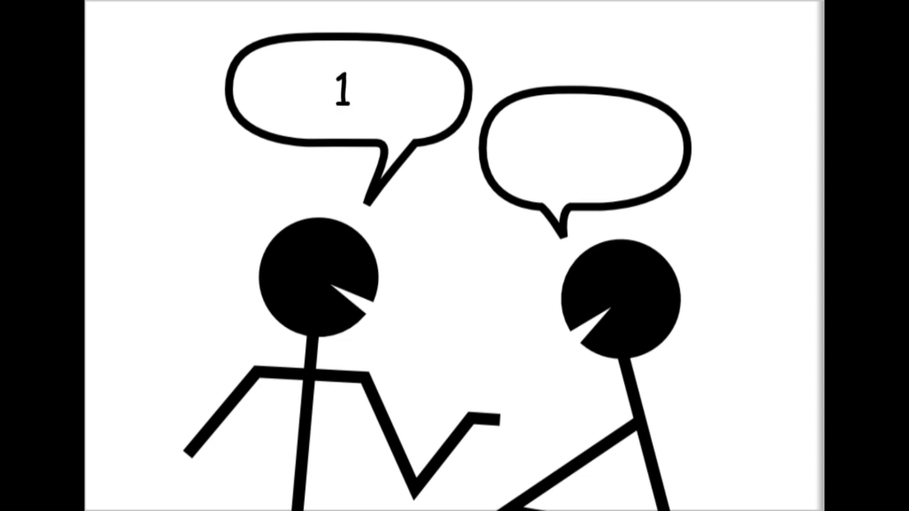
type("2, 3, 4")
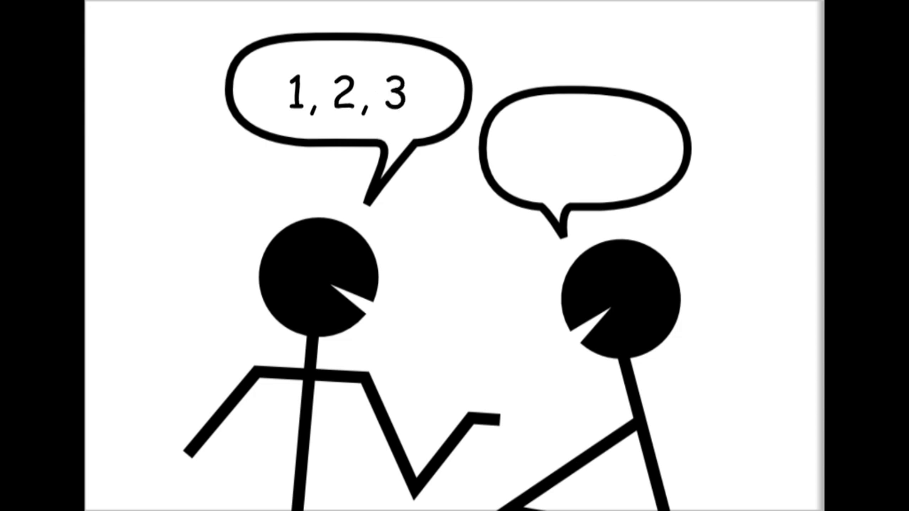
type("4")
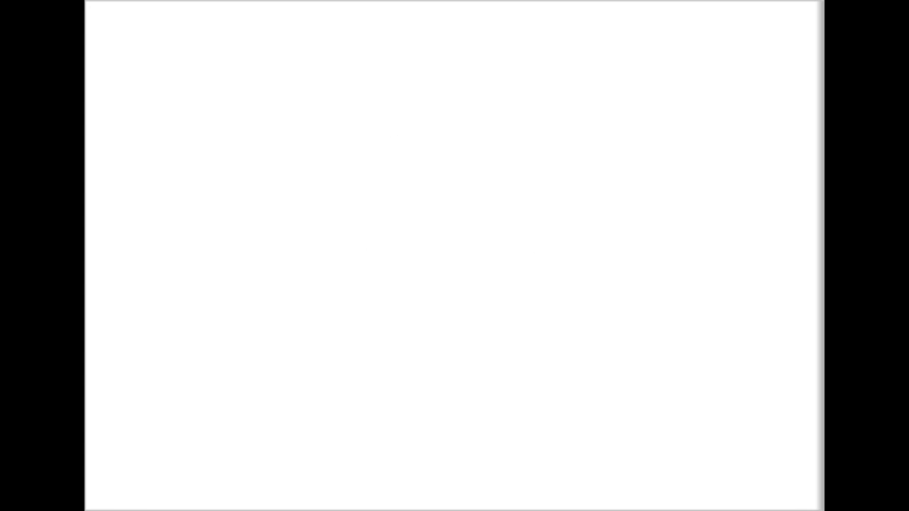
type("th")
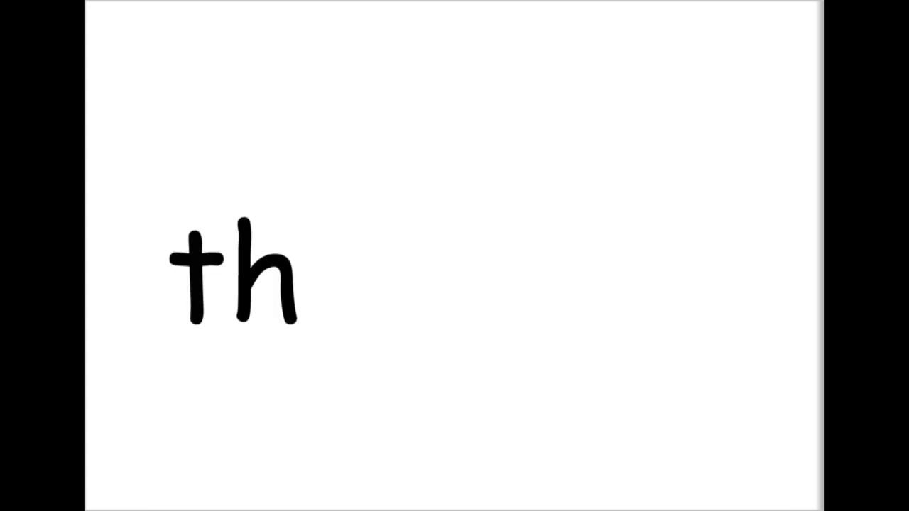